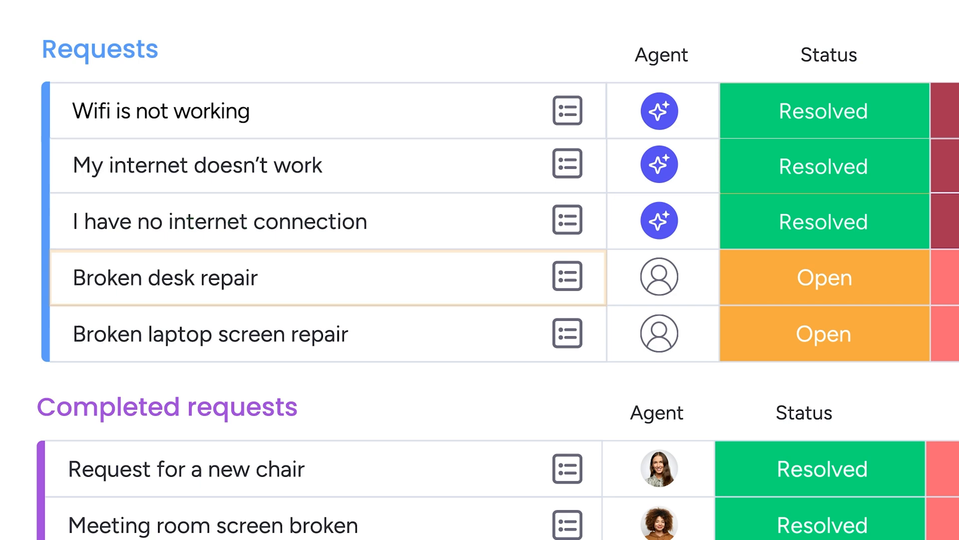
# Show the company portal's HR tab with HR Tickets, BFF Policy and Employee Benefits cards.
pyautogui.click(568, 334)
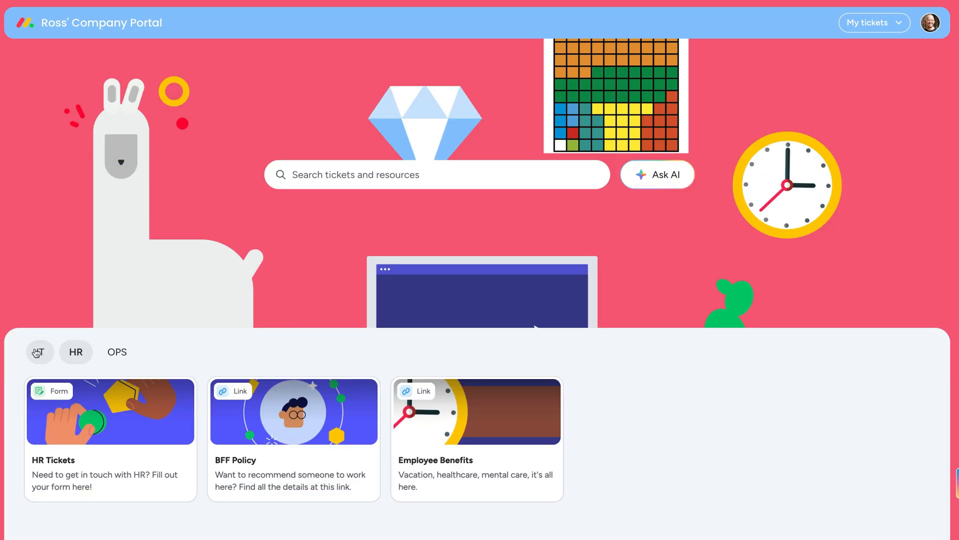
pyautogui.click(110, 411)
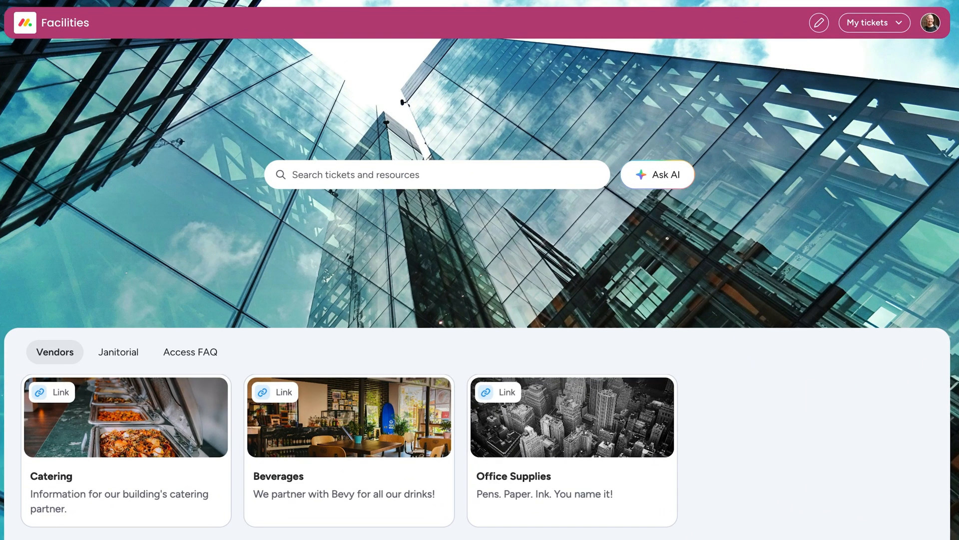
# Show the Facilities portal's Vendors tab with Catering, Beverages and Office Supplies cards.
pyautogui.click(818, 23)
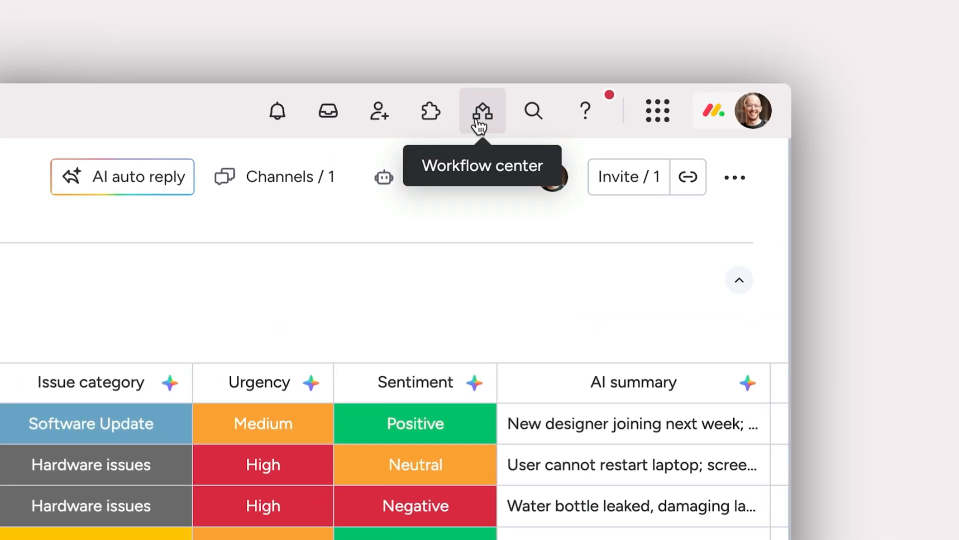
# Show the Auto-replies workflow for VPN, Wifi and reset-password issues from the Workflow center.
pyautogui.click(483, 111)
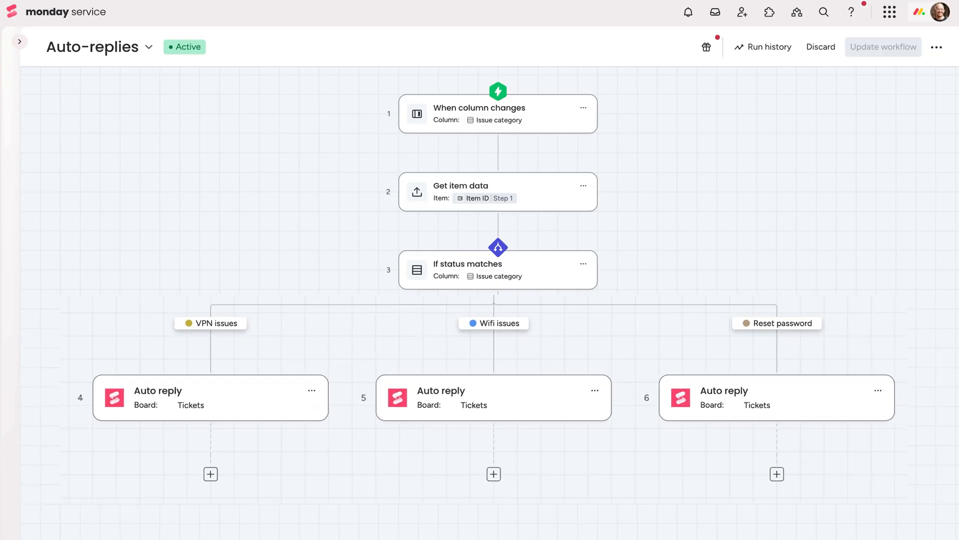
pyautogui.click(210, 397)
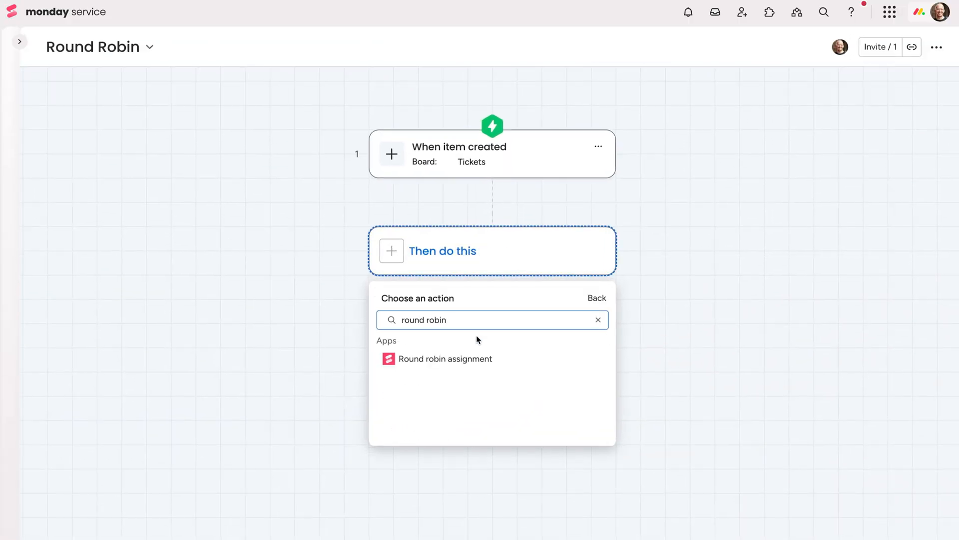
# Add a Round robin assignment action with Team IT Service and People Column Agent.
pyautogui.click(446, 359)
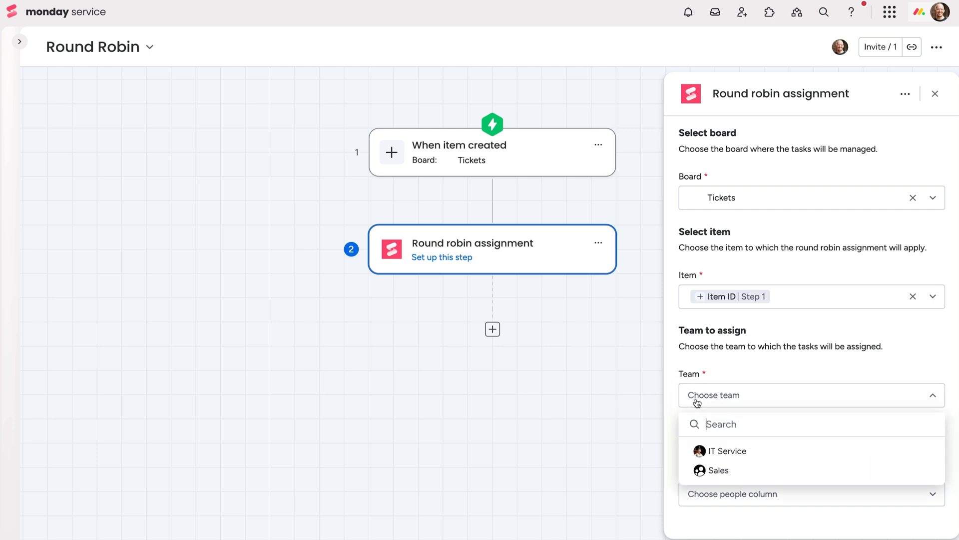
pyautogui.click(727, 450)
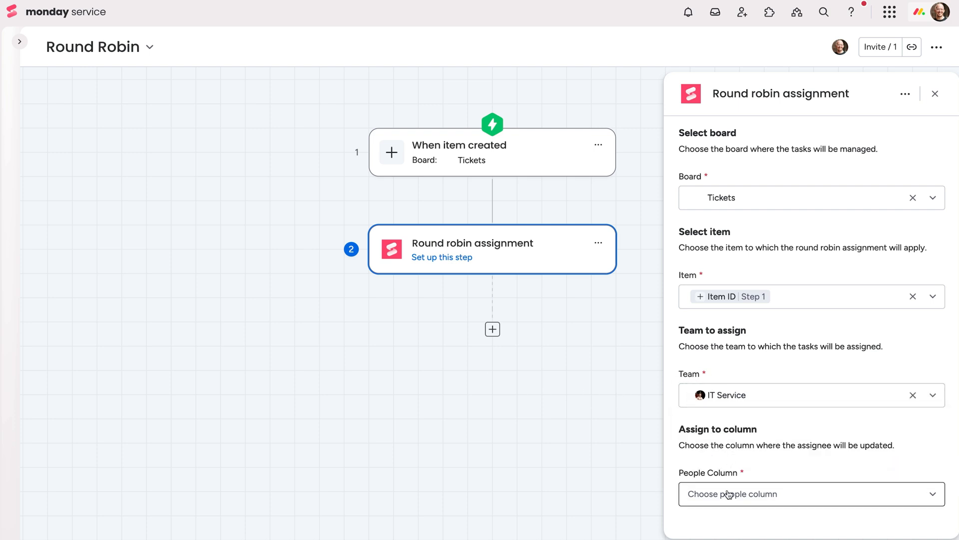
pyautogui.click(796, 493)
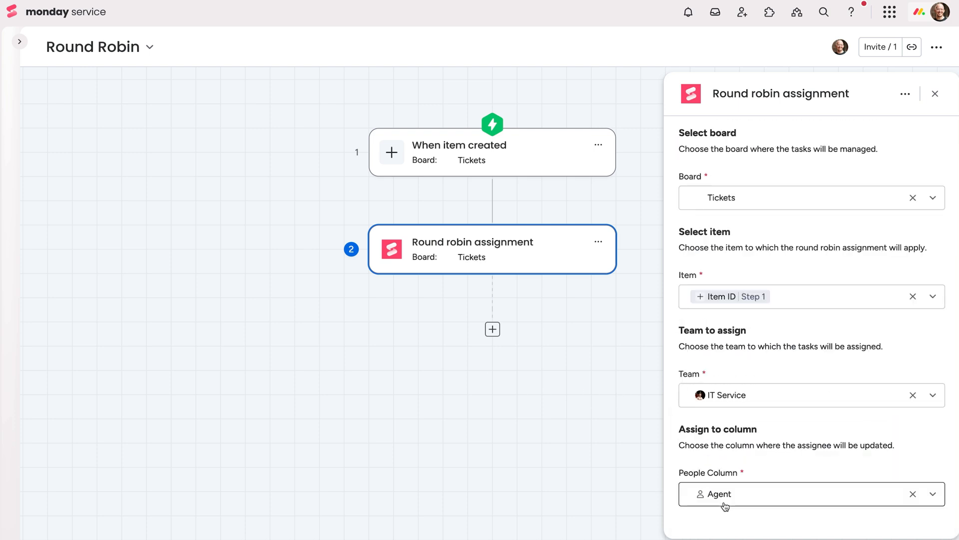